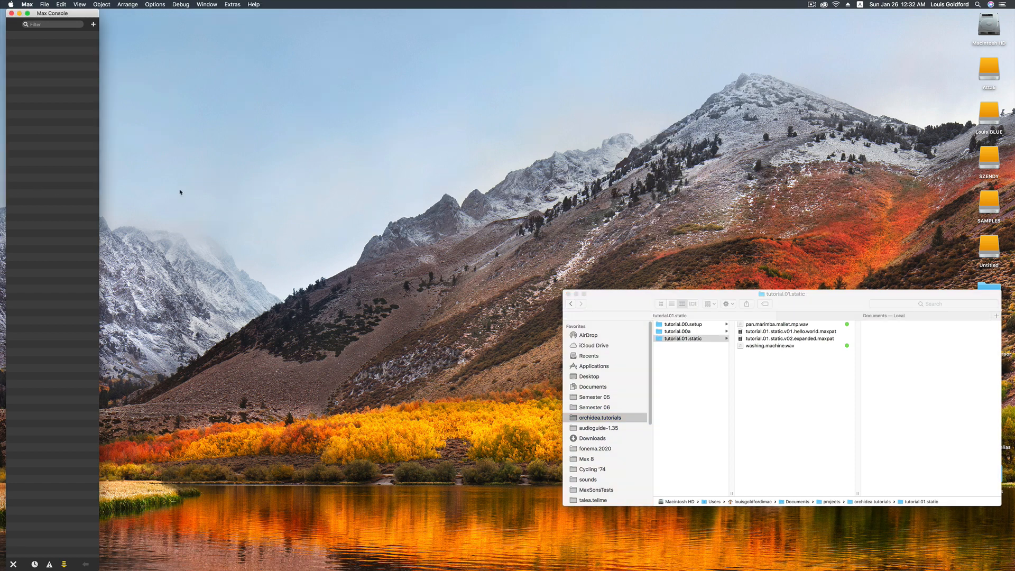
Launch orchidea.overview from Extras and start the '1. Static Orchestration' tutorial.
click(232, 5)
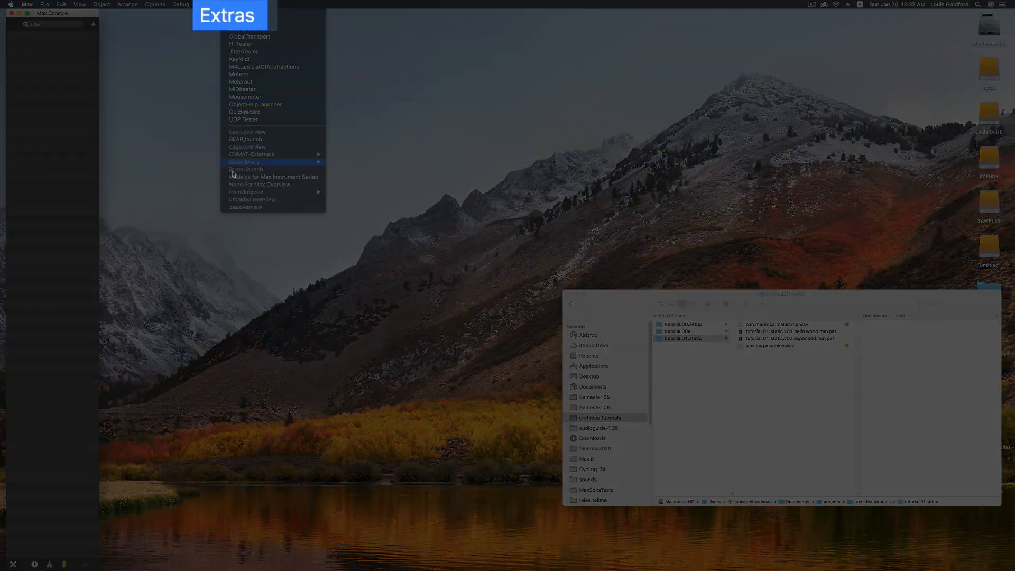
click(252, 200)
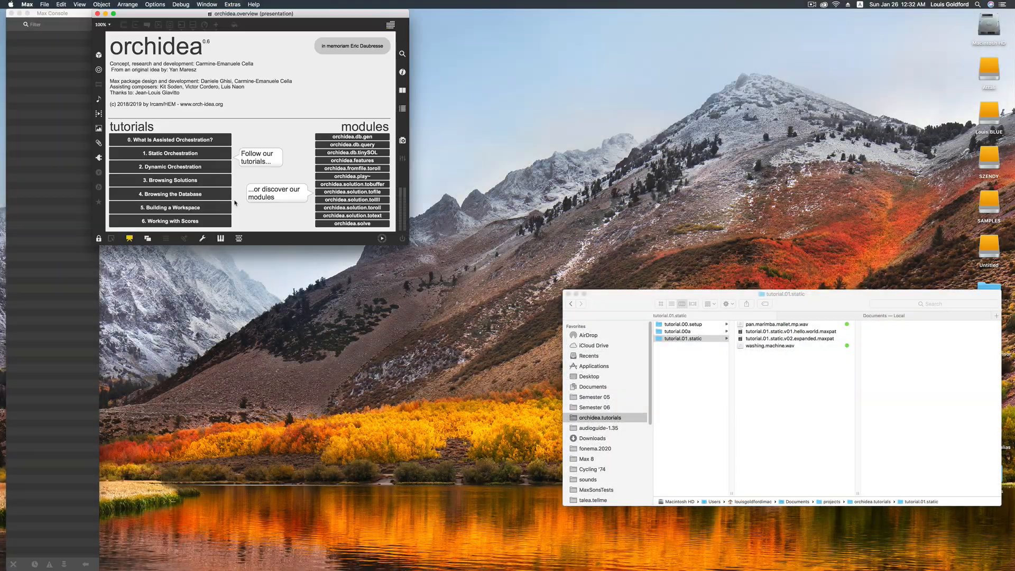
click(170, 153)
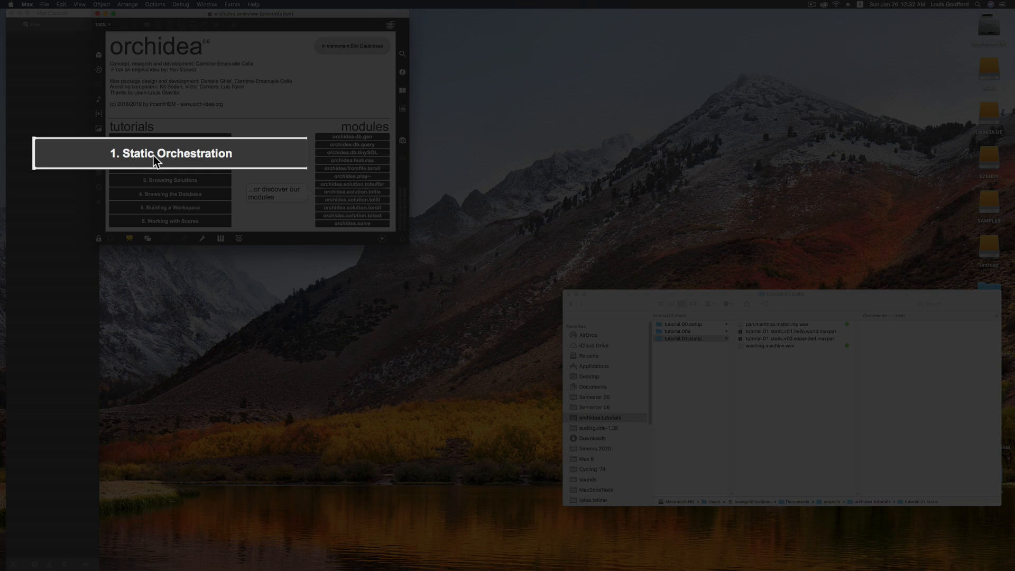
click(169, 154)
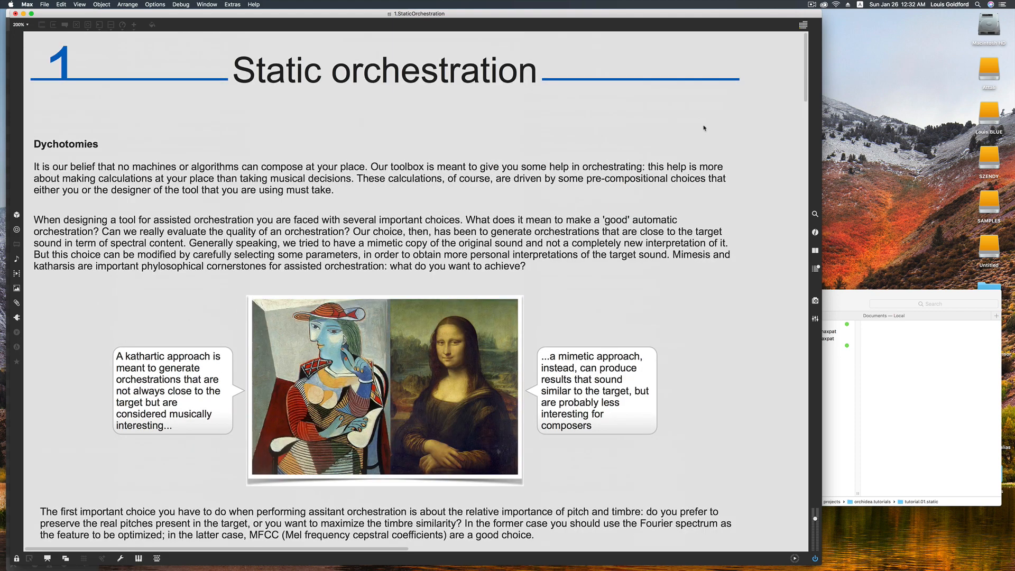
Scroll through the tutorial text down to the 'Pitched orchestrations' examples.
scroll(down, 3)
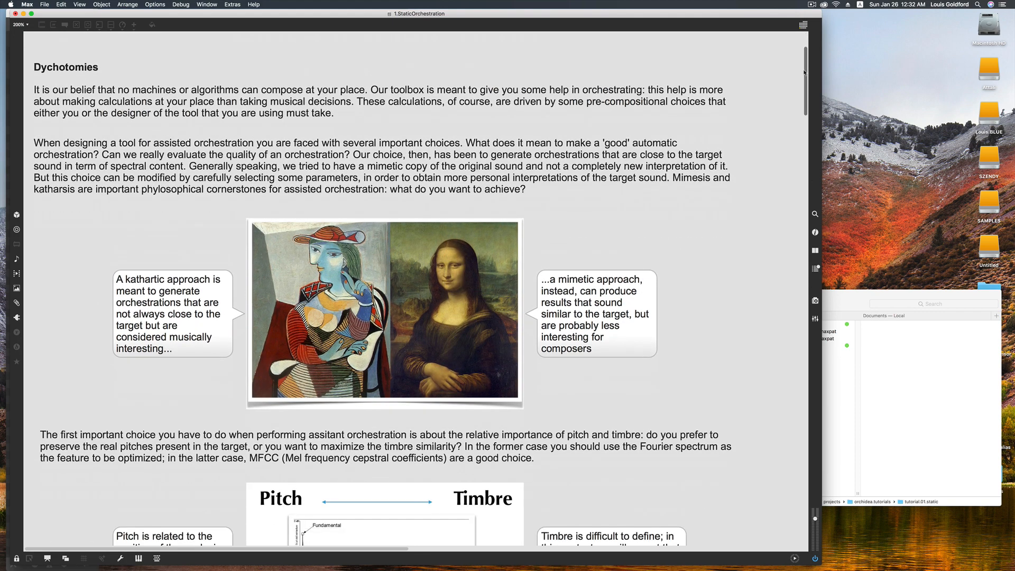
scroll(down, 3)
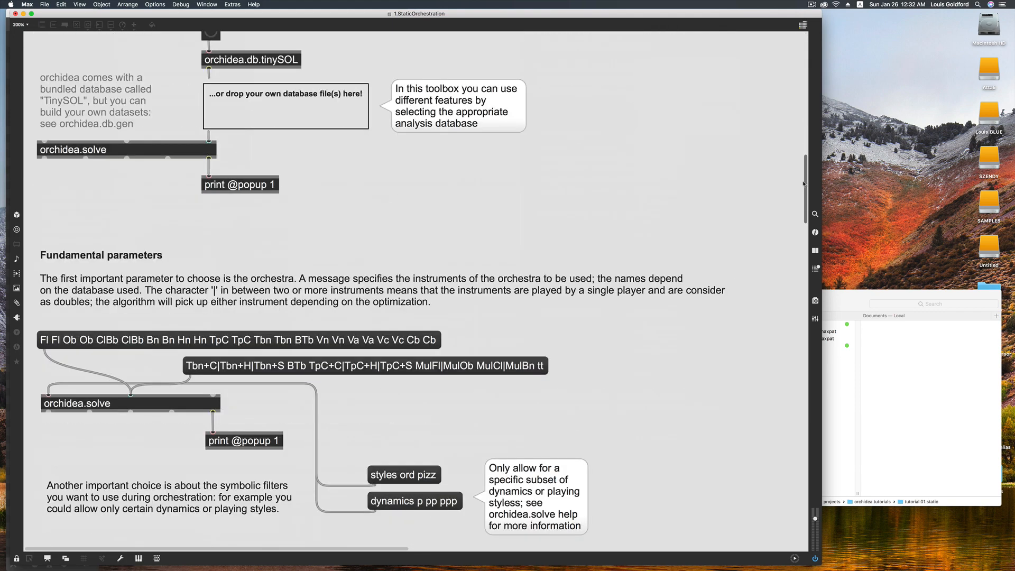
scroll(down, 3)
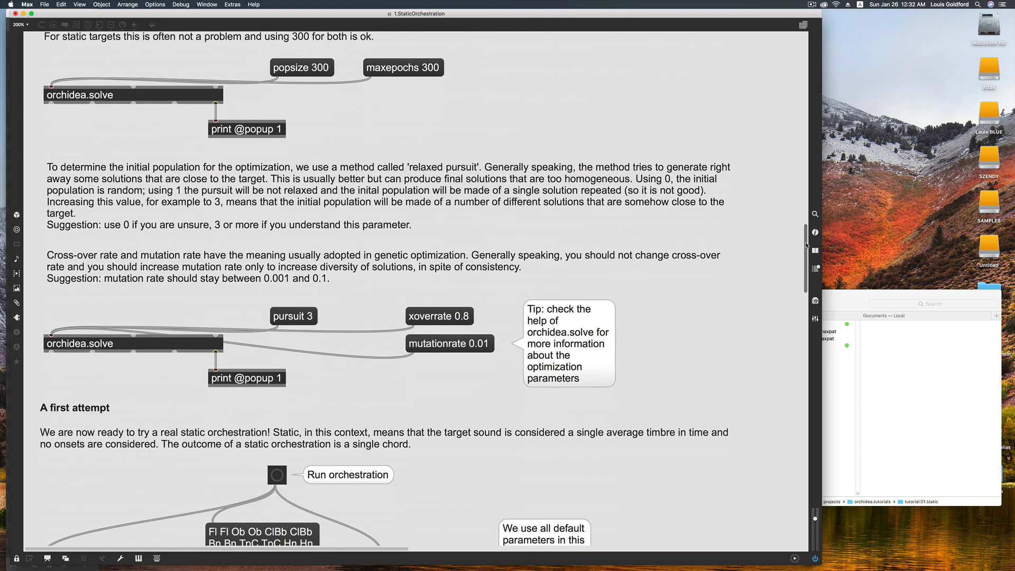
scroll(down, 3)
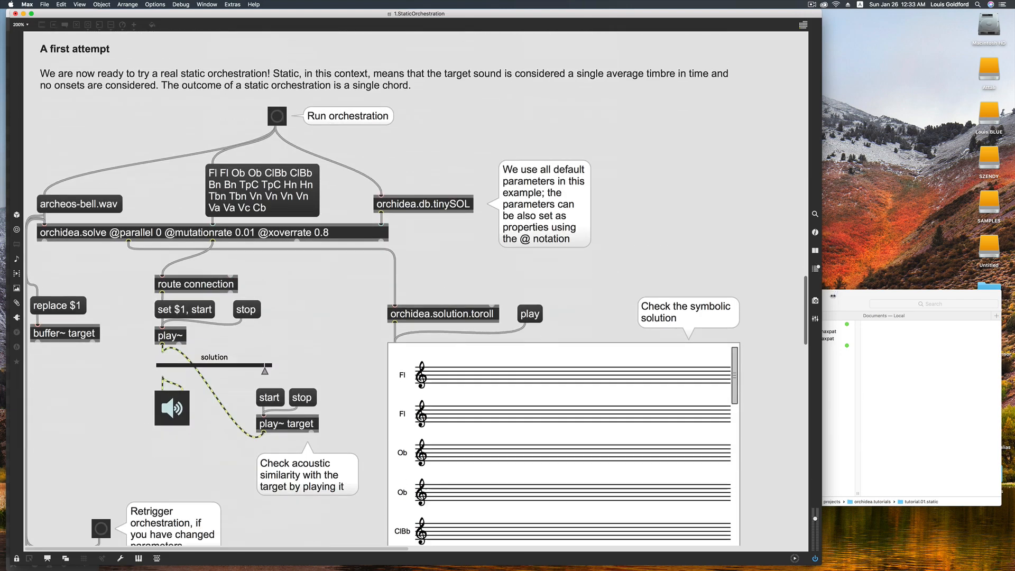
scroll(down, 3)
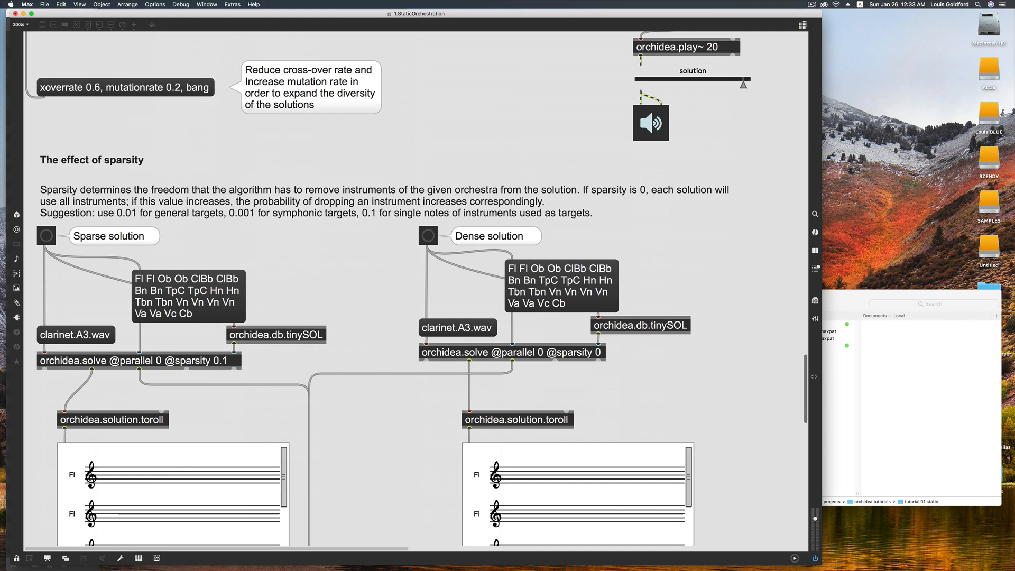
scroll(down, 3)
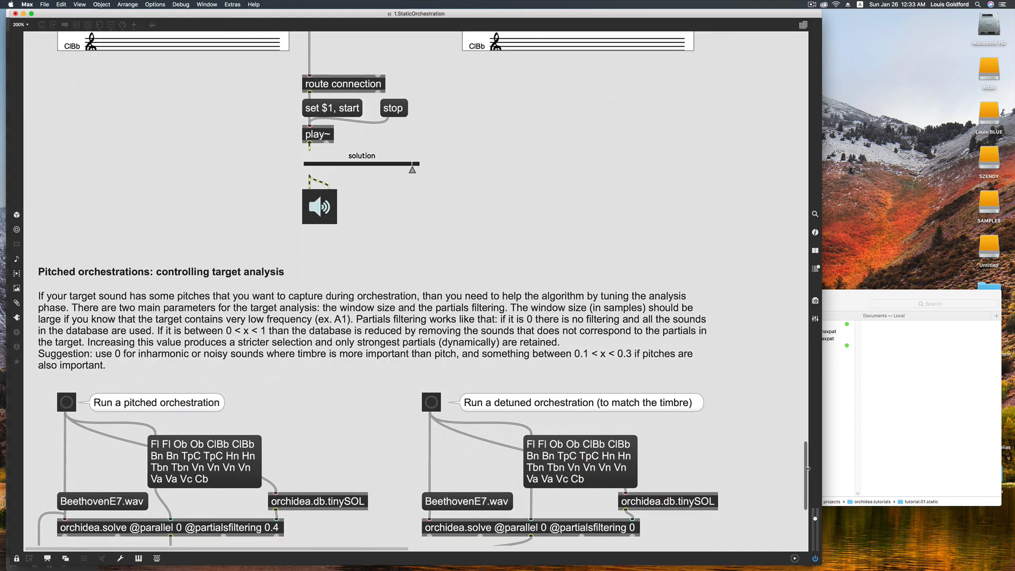
scroll(down, 3)
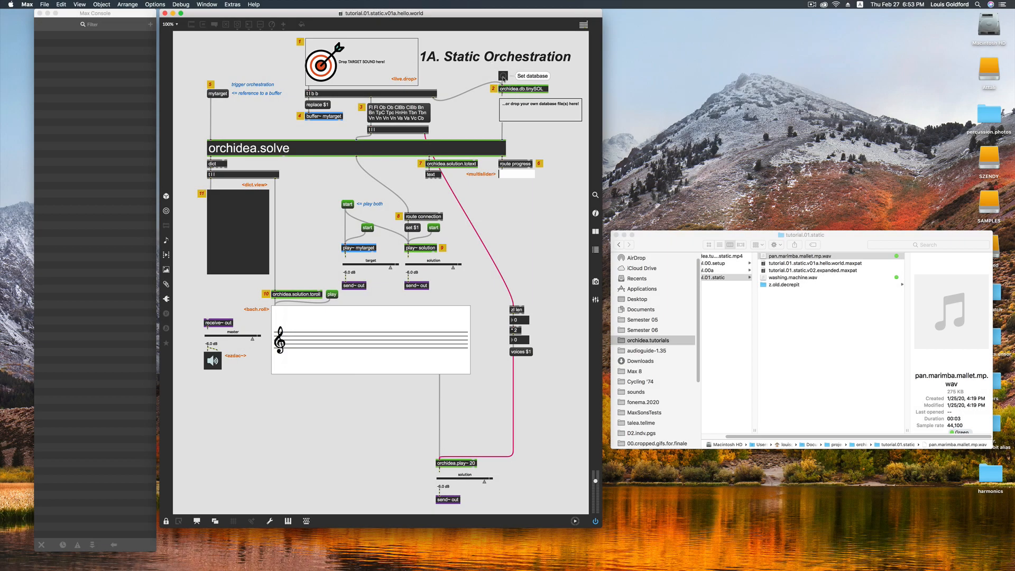
Load the TinySOL database via the Set database bang and dismiss its subpatch.
click(503, 75)
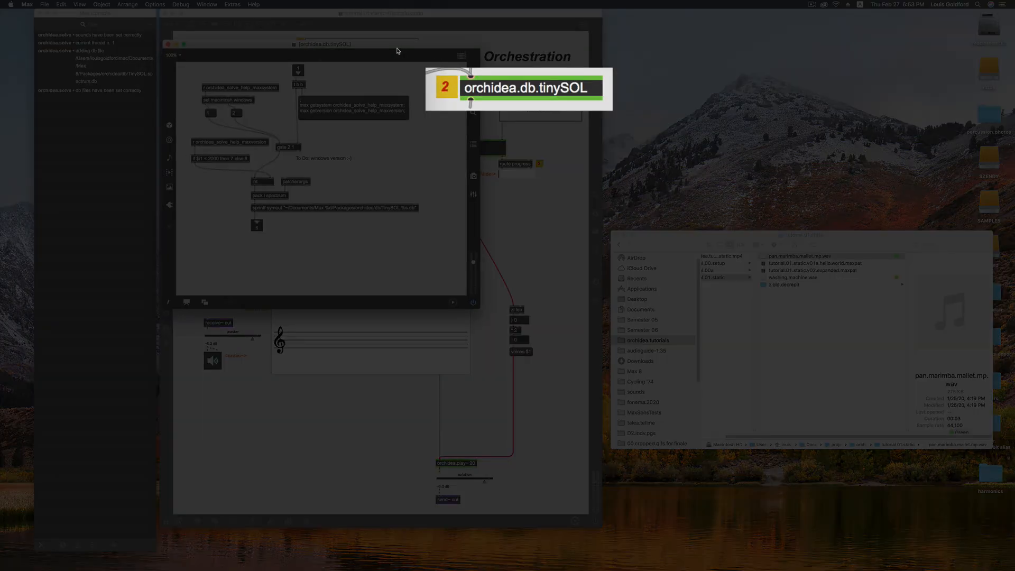
mouse_move(262, 55)
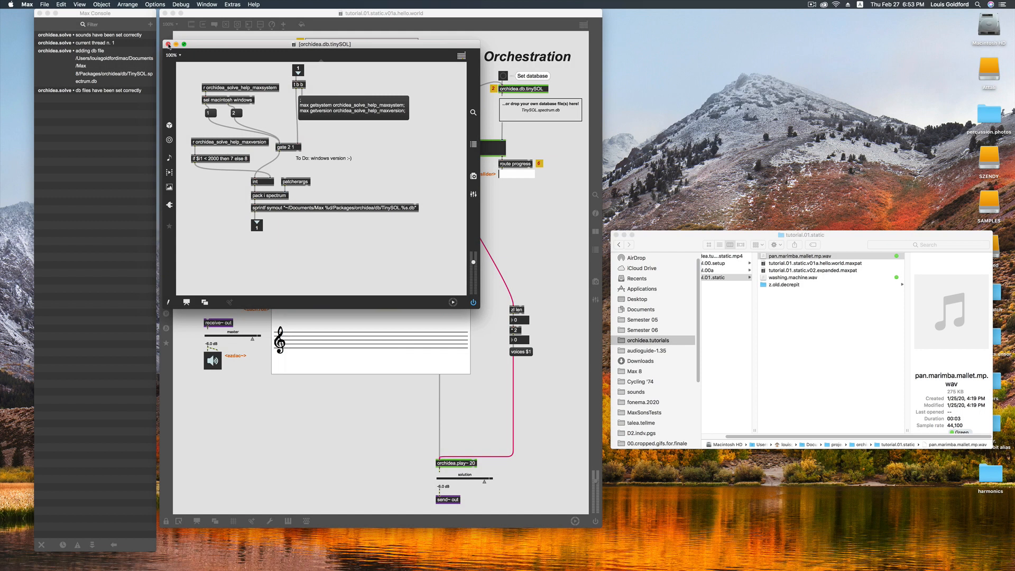
click(169, 45)
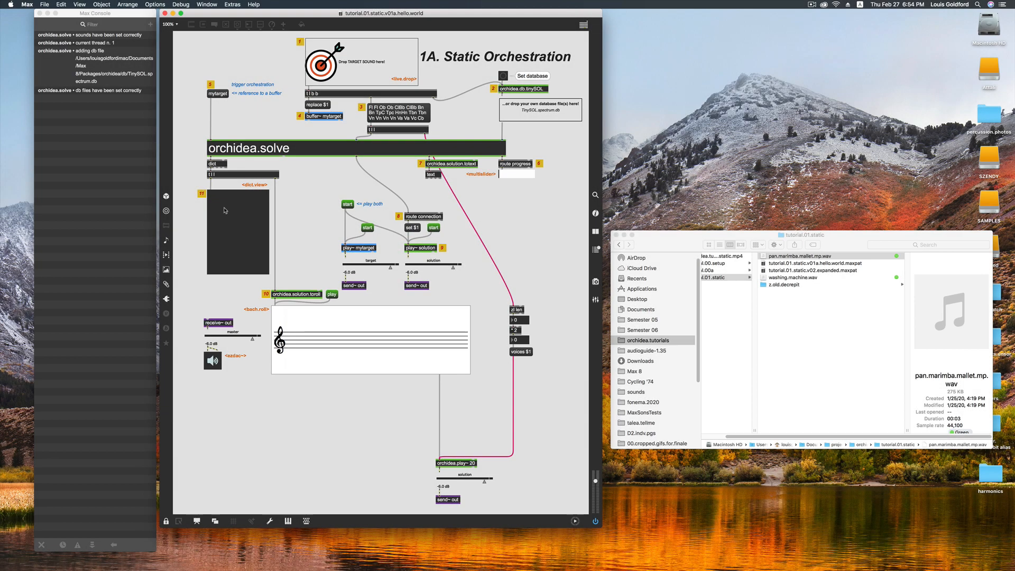
mouse_move(233, 227)
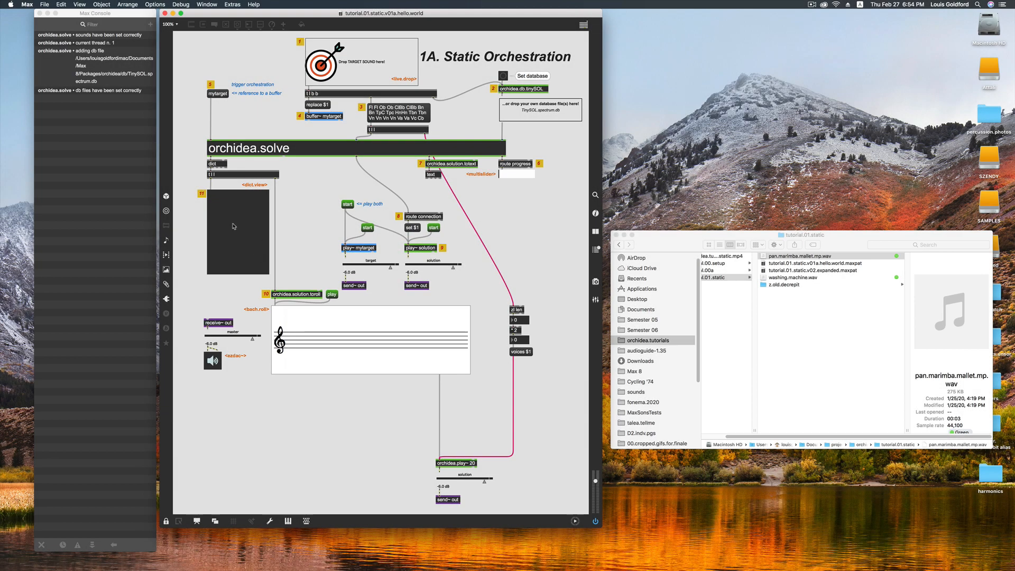
mouse_move(288, 240)
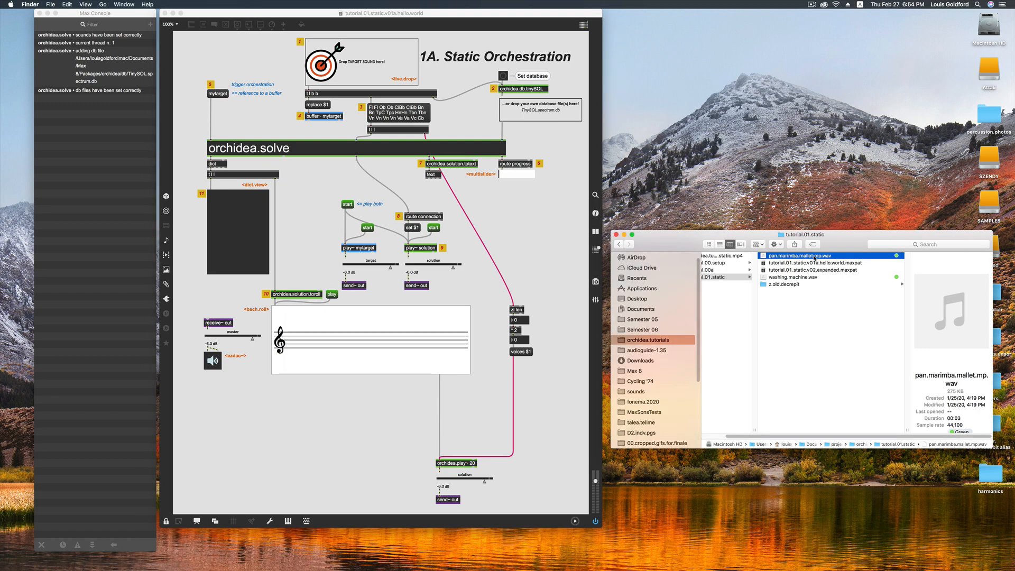
Drag pan.marimba.mallet.mp.wav from Finder onto the patch's live.drop target.
click(361, 61)
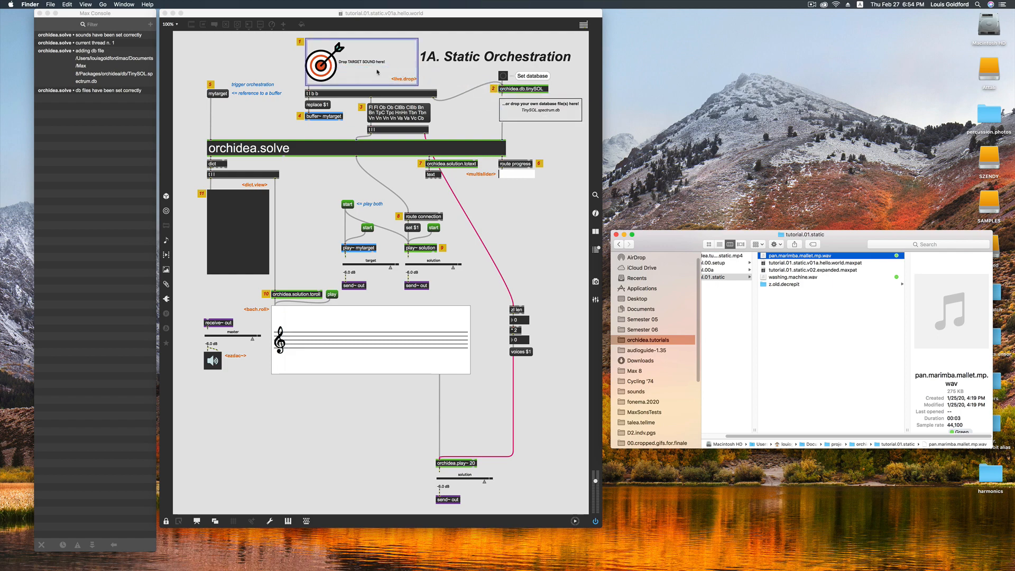
drag(829, 256, 360, 62)
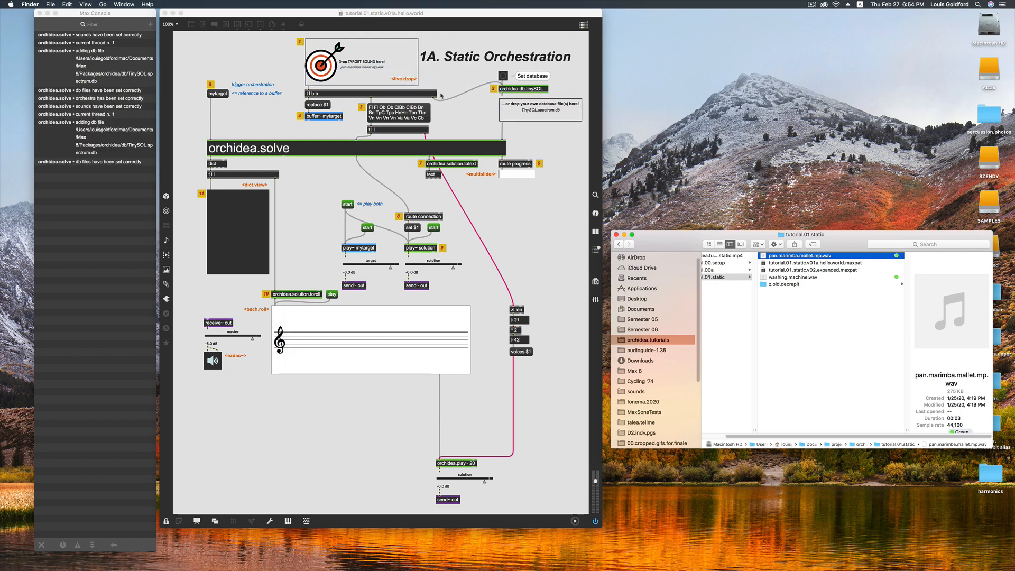